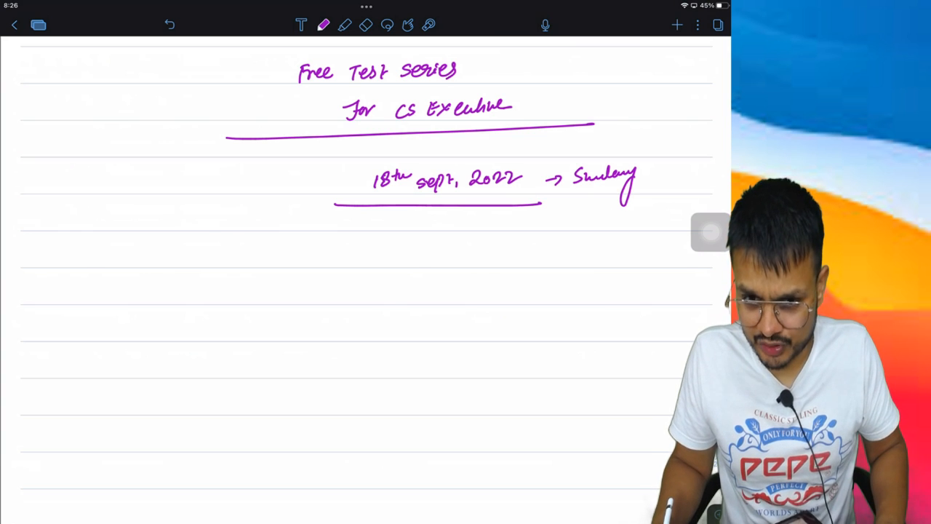
Draw a long horizontal divider across the whole page below the date
left_click_drag(33, 229, 317, 224)
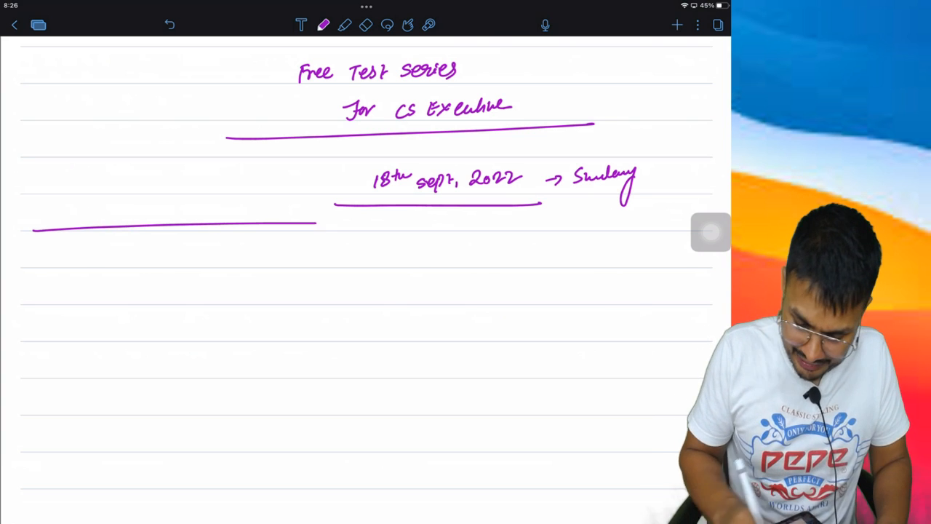
left_click_drag(316, 226, 691, 231)
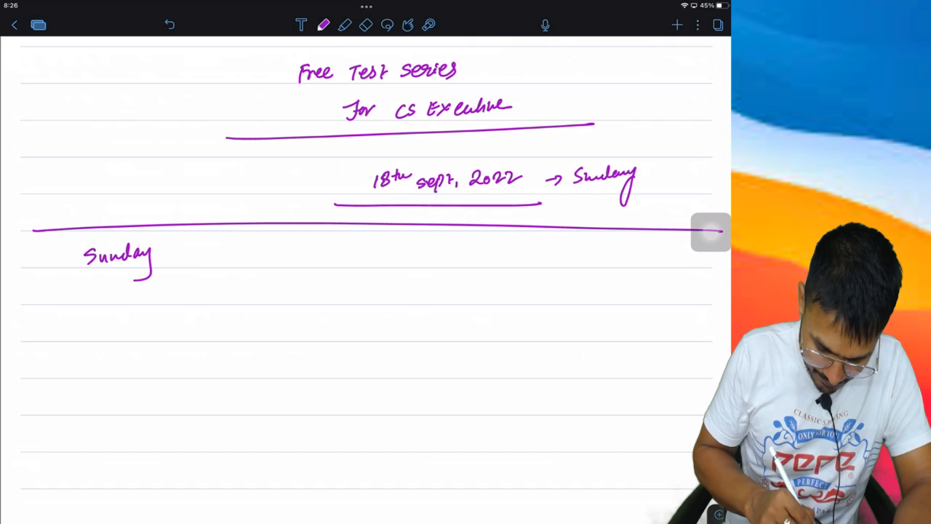
Underline Sunday, write '→ EBCL → Competition Act + FCRA + RBI', and rule a line beneath
left_click_drag(66, 280, 166, 278)
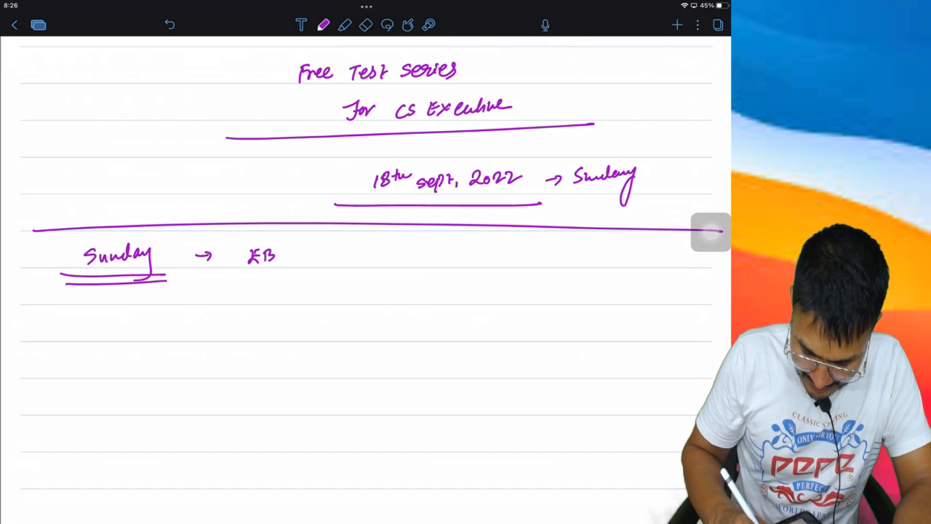
type("CL → Competition Act + FCRA + 1")
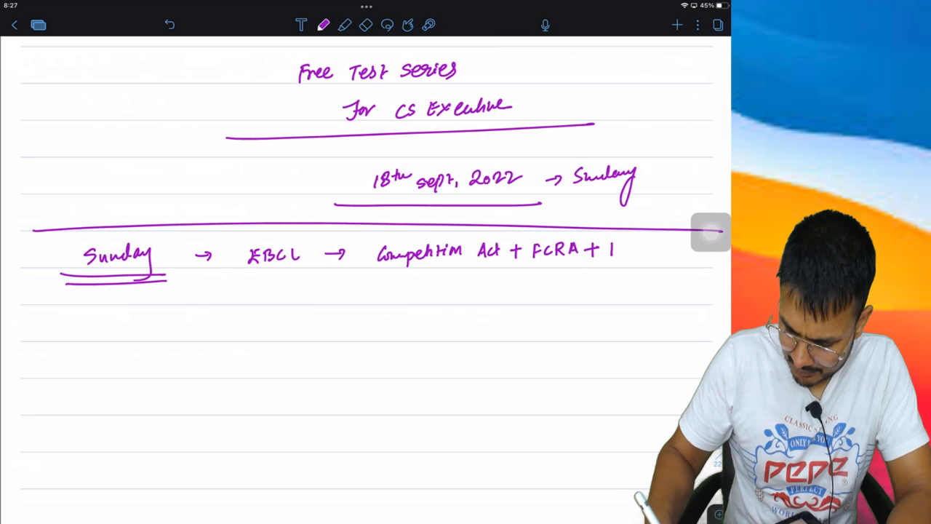
type("P")
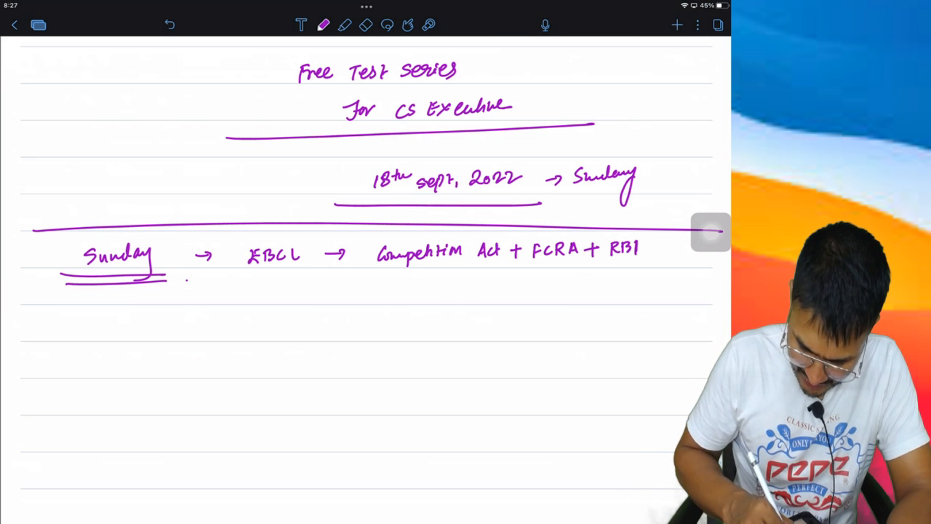
left_click_drag(186, 275, 702, 275)
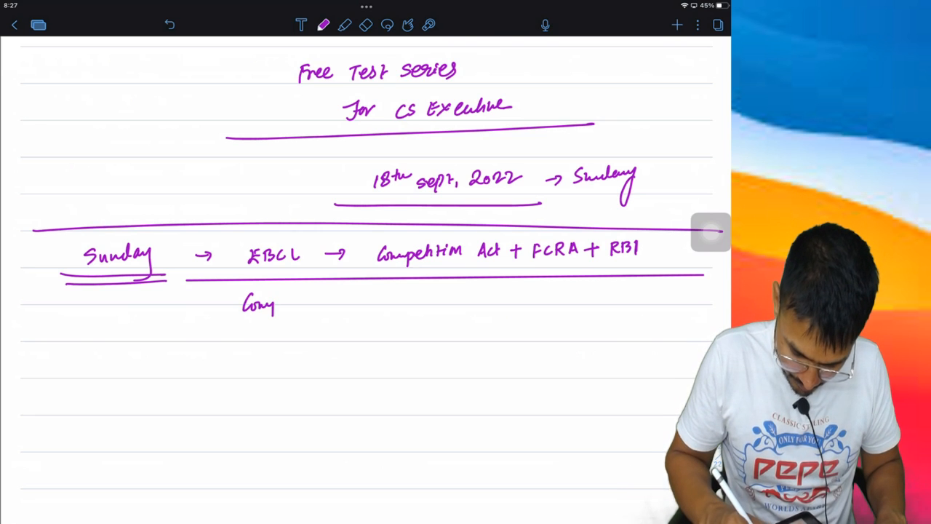
Write 'Company Law & JIGL', rule below it, and draw arrows to Share Capital and CPC + CRPC + IPC
type("Company Law & JIG")
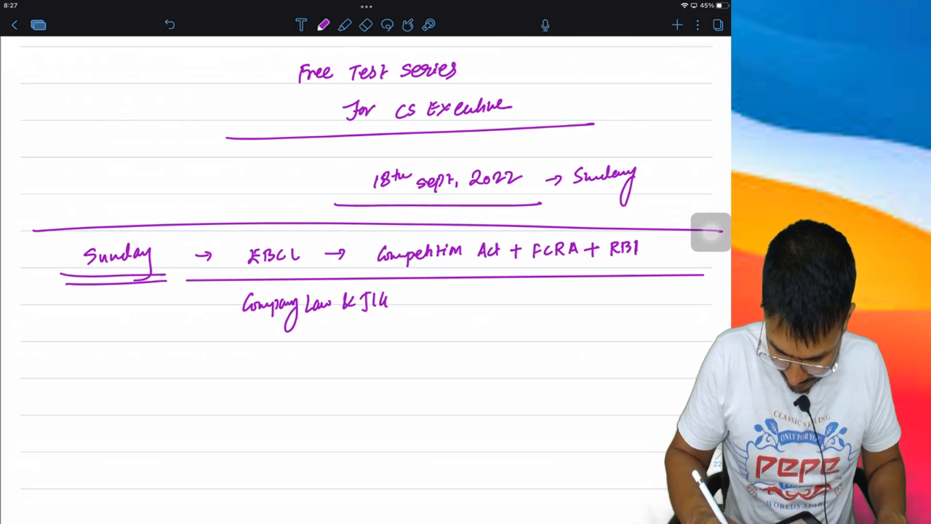
left_click_drag(160, 348, 676, 346)
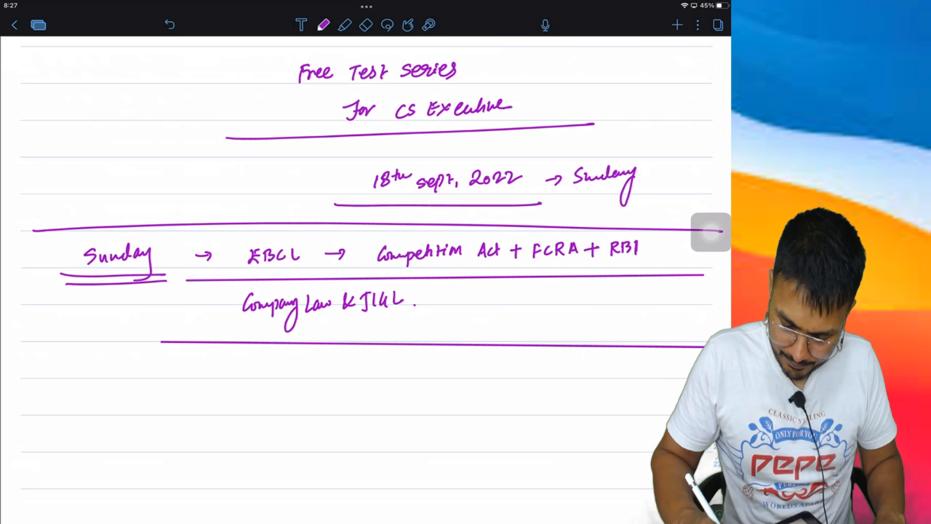
left_click_drag(418, 302, 473, 298)
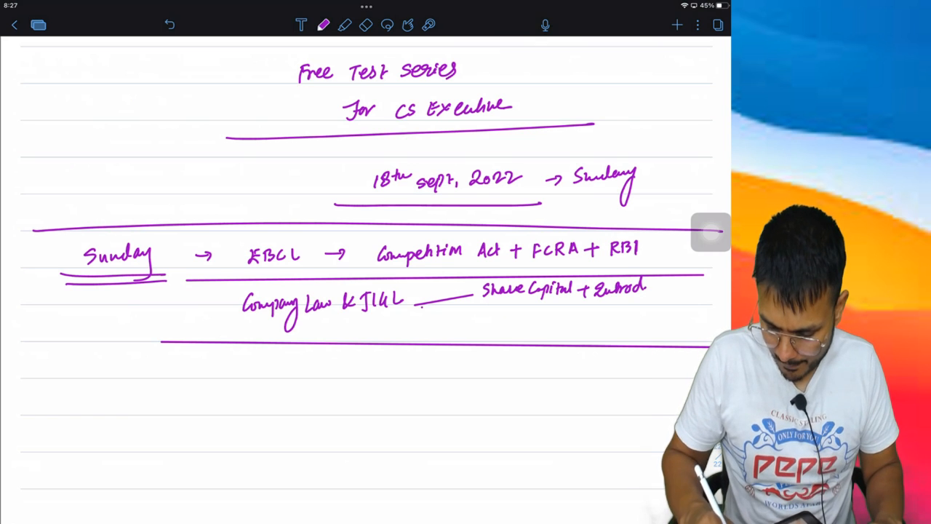
left_click_drag(429, 309, 509, 327)
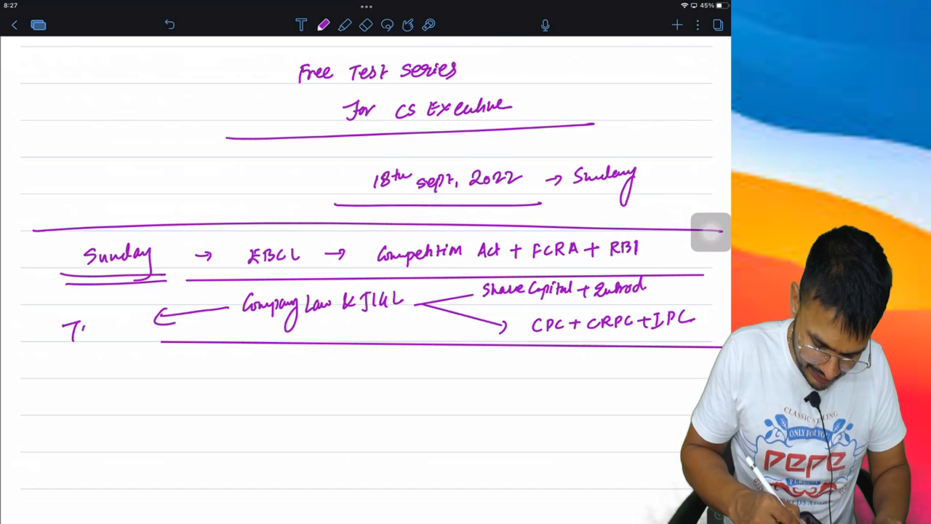
type("GMANS")
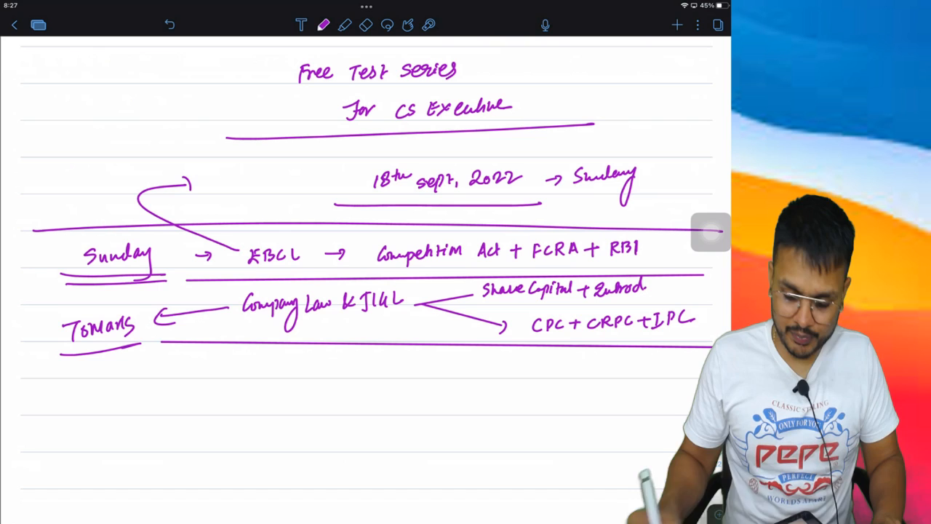
Write '50 Marks' for EBCL, add 'EP FM&SM → Mobile app', and jot a phone number top left
type("SOMO")
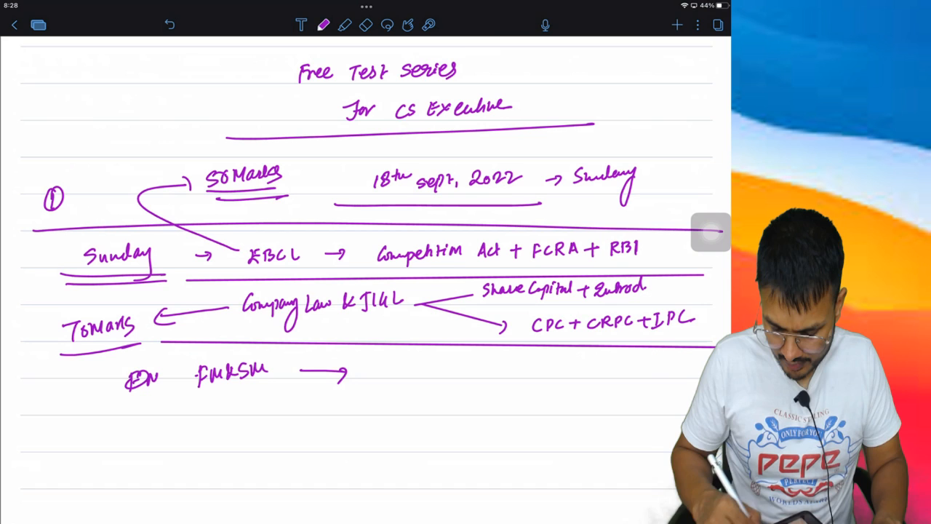
type("Me")
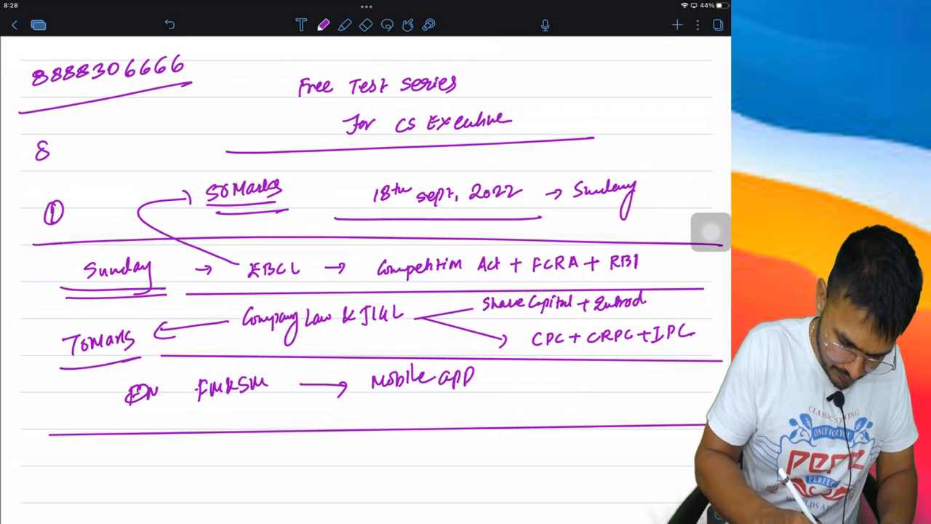
Write two more contact numbers, brace them together, and add 'Test series Dec 2022' underlined
type("8888")
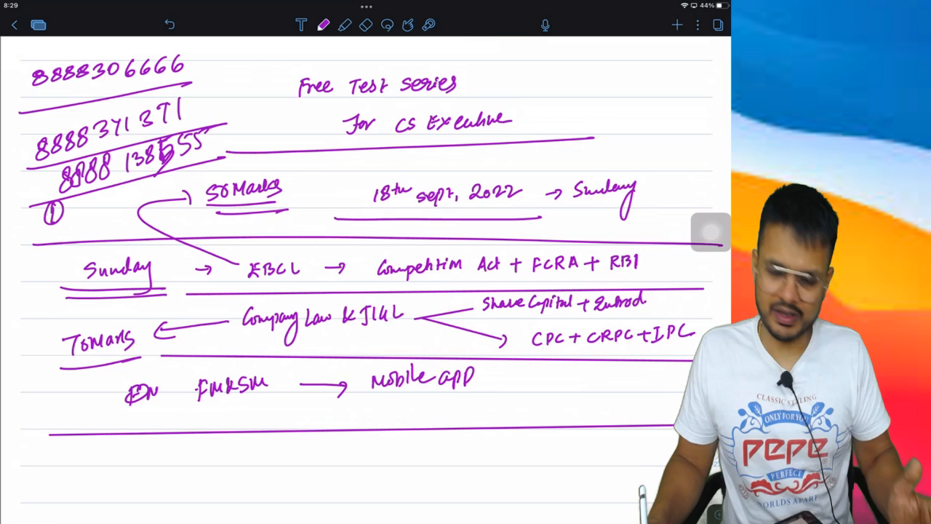
left_click_drag(232, 51, 229, 127)
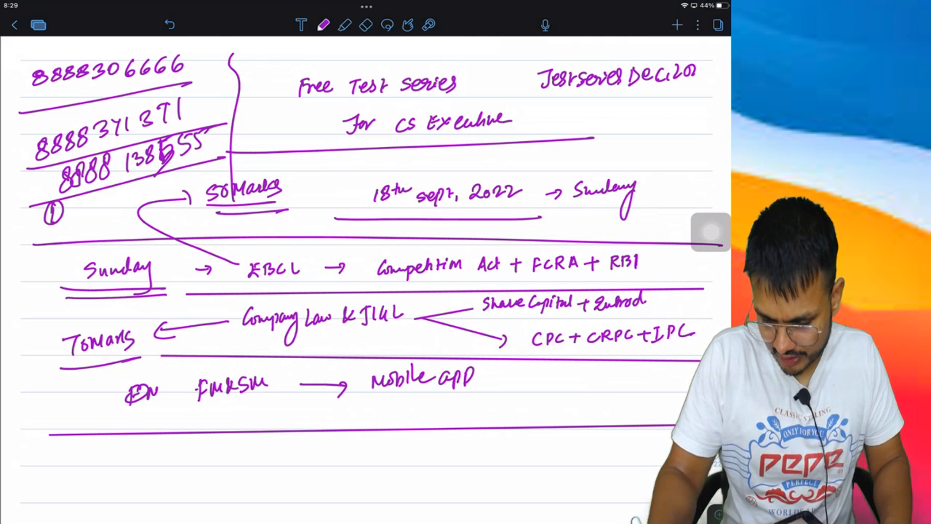
scroll("up", 3)
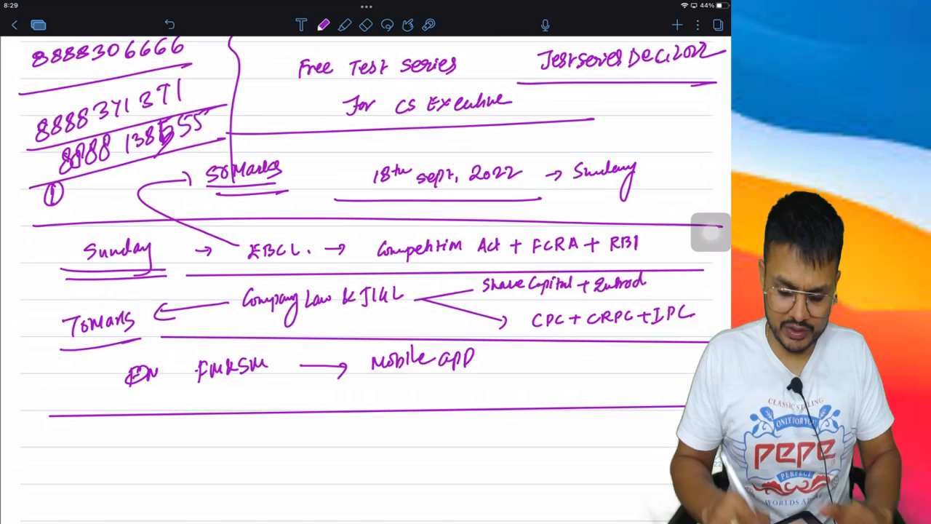